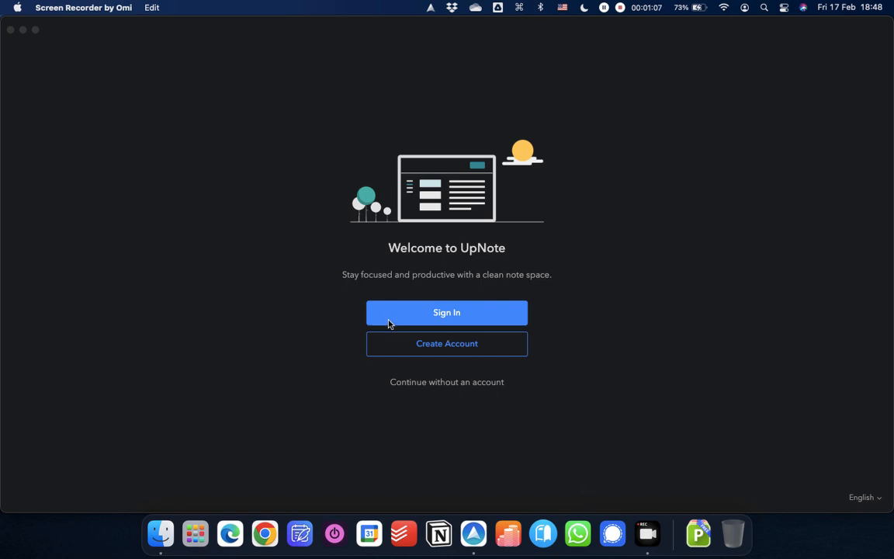
mouse_move(486, 359)
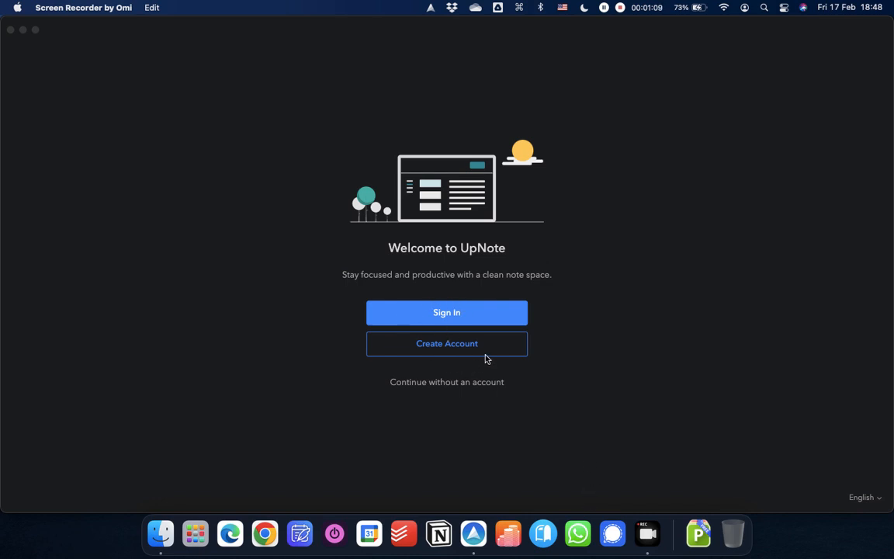
mouse_move(452, 391)
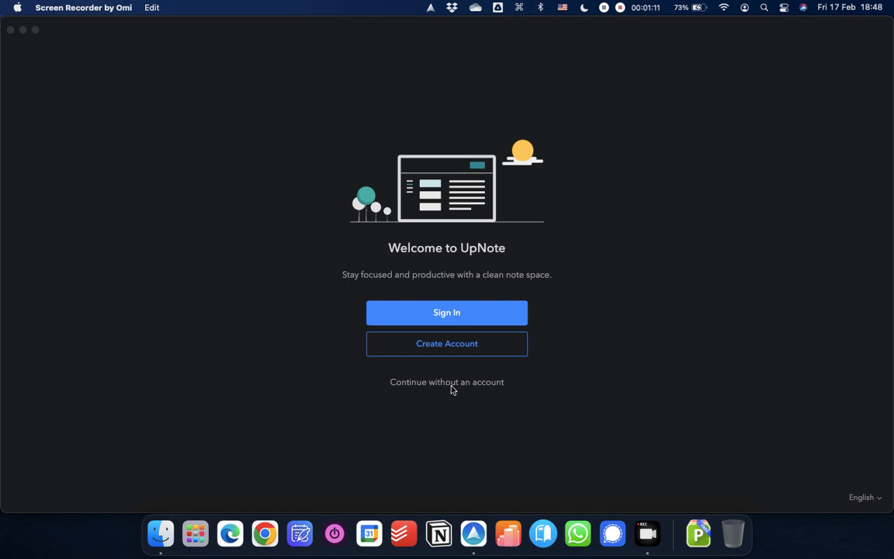
mouse_move(458, 389)
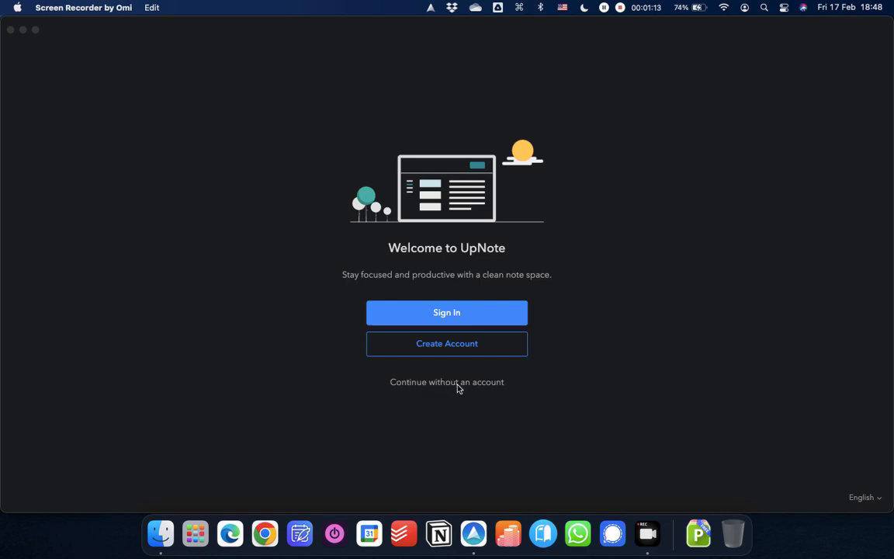
mouse_move(446, 388)
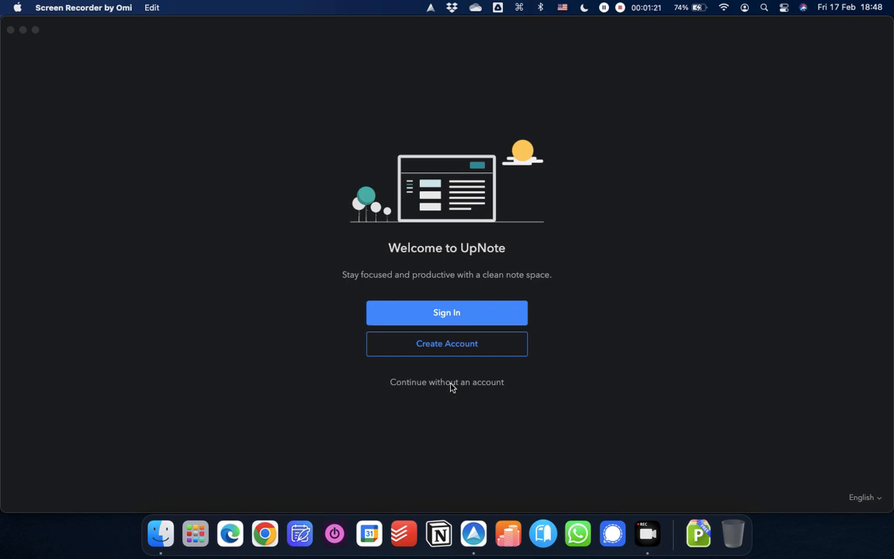
Skip sign-in with 'Continue without an account' to reach the Get Started notebook.
left_click(447, 381)
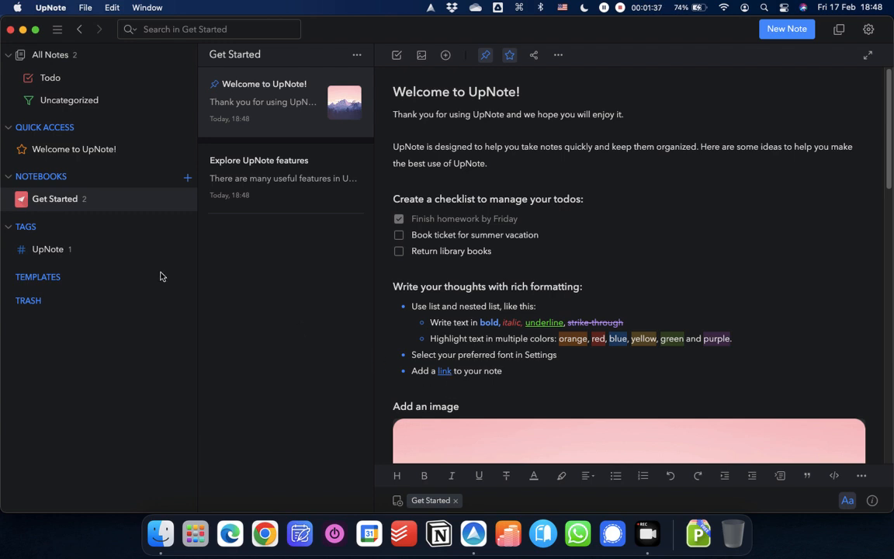
mouse_move(271, 218)
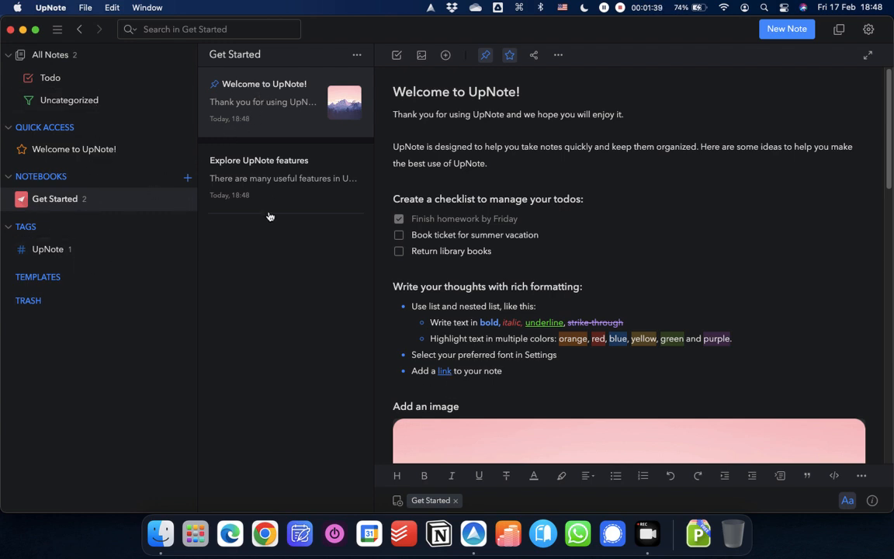
mouse_move(369, 182)
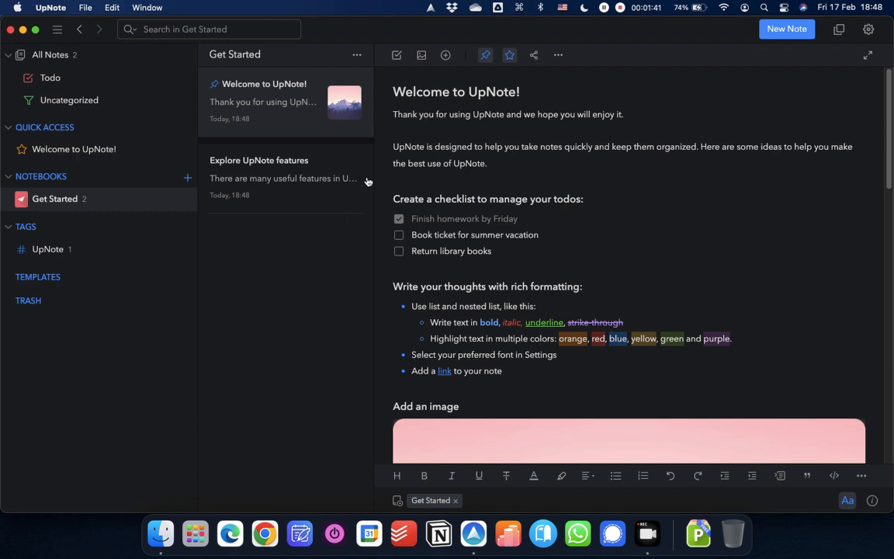
mouse_move(547, 252)
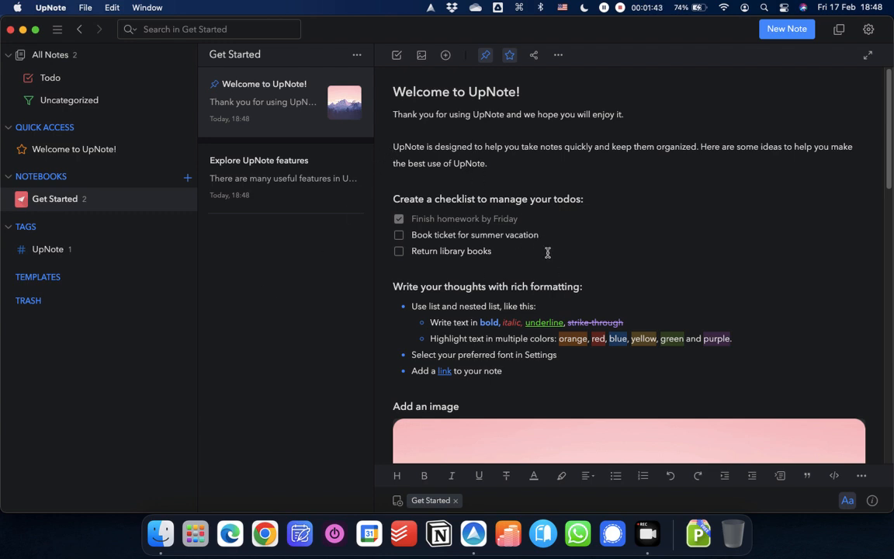
mouse_move(572, 267)
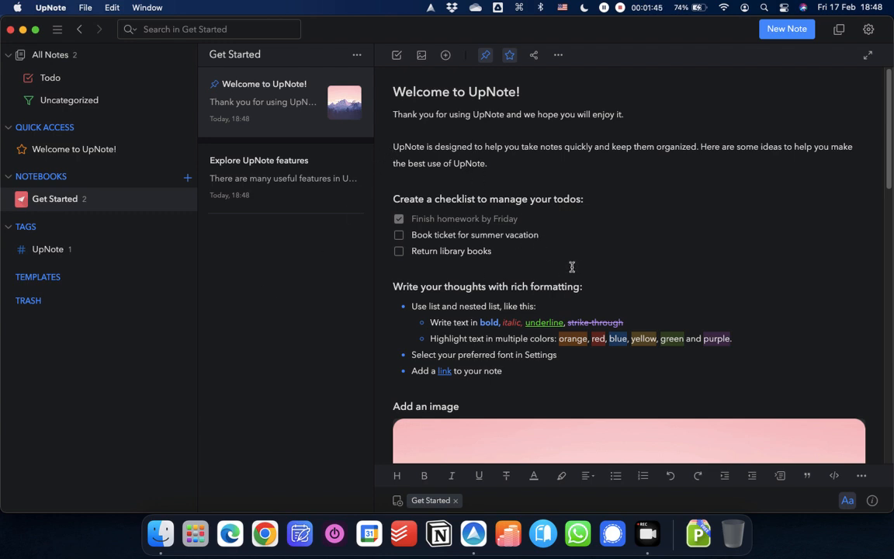
mouse_move(44, 215)
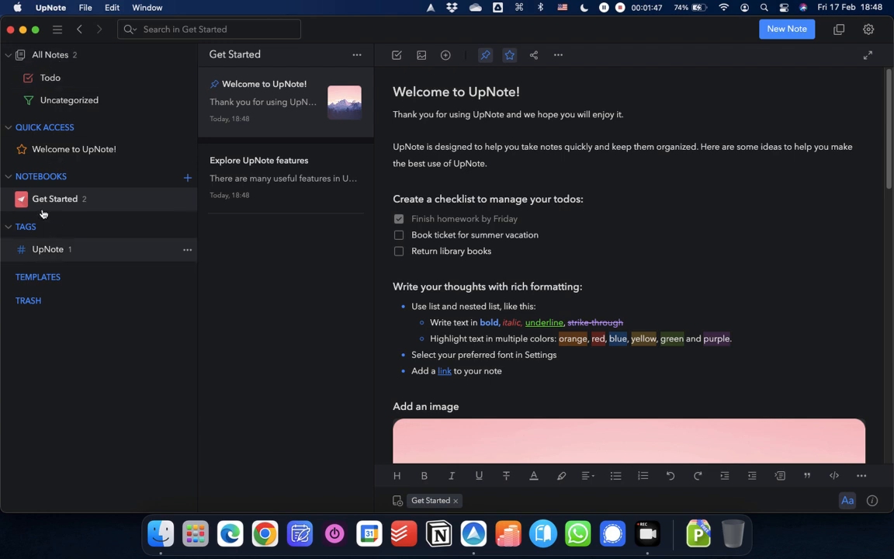
mouse_move(74, 149)
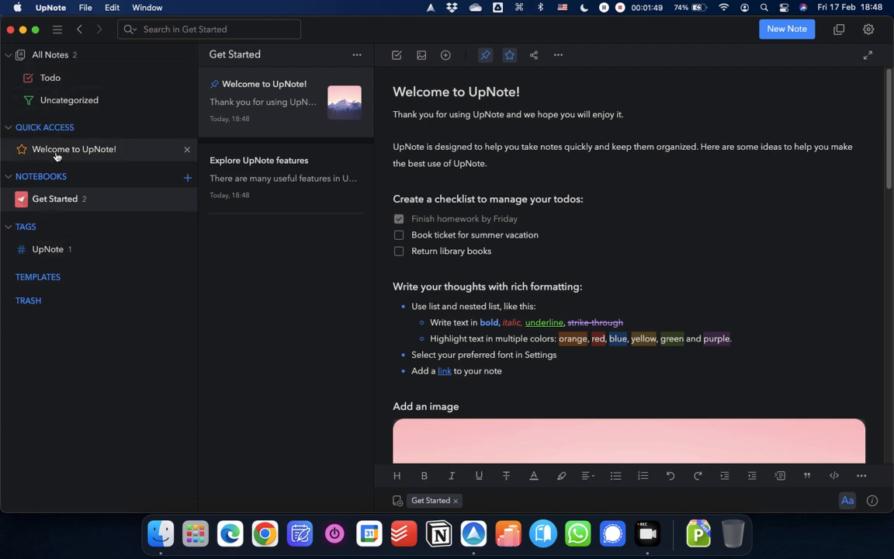
mouse_move(57, 154)
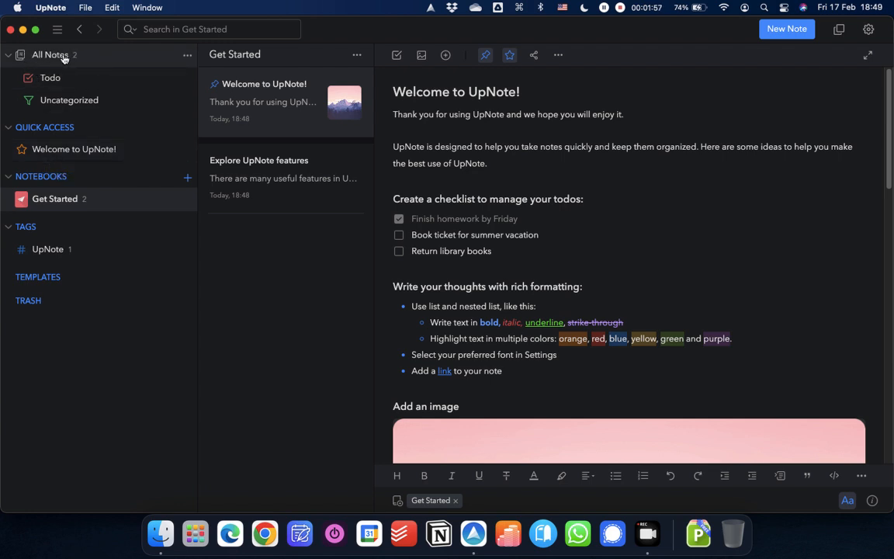
mouse_move(51, 77)
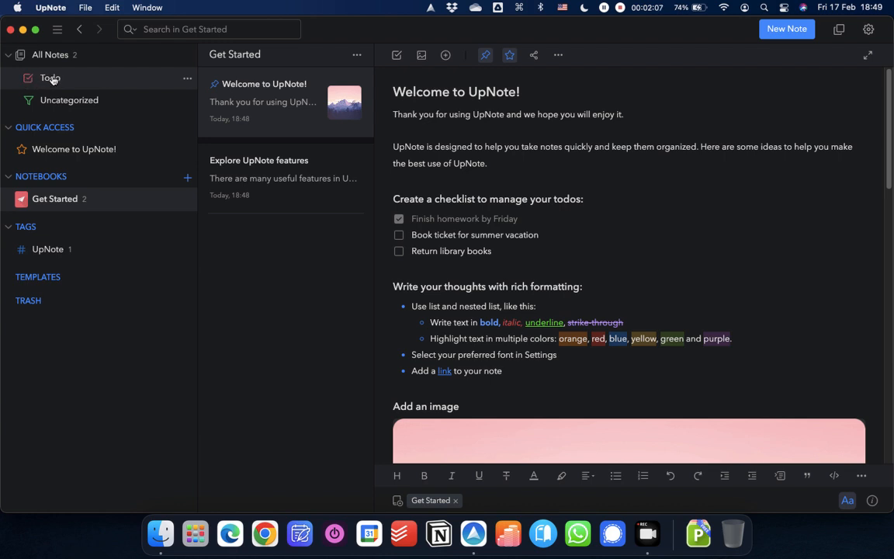
mouse_move(69, 100)
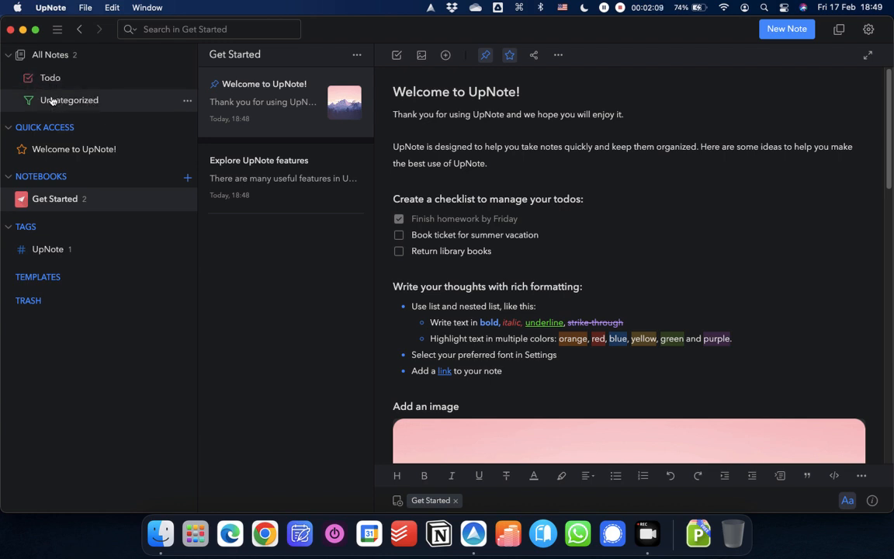
mouse_move(69, 100)
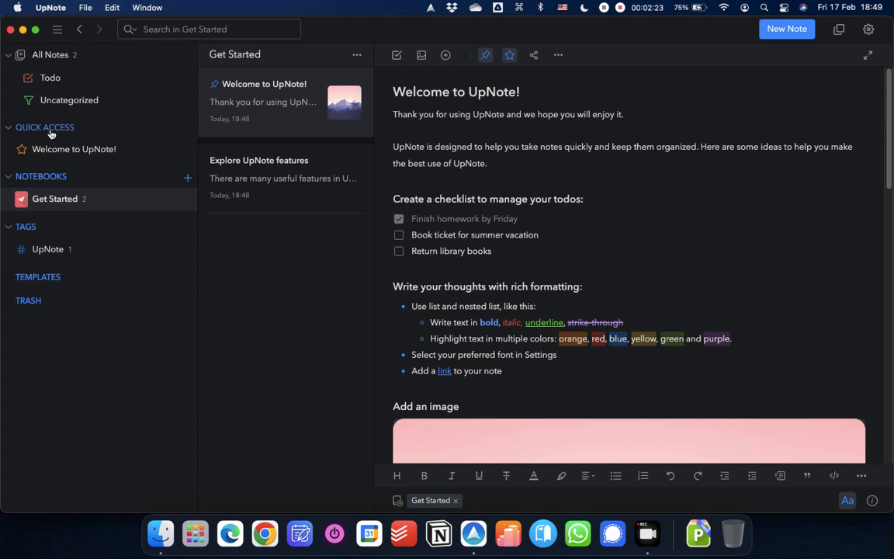
mouse_move(60, 184)
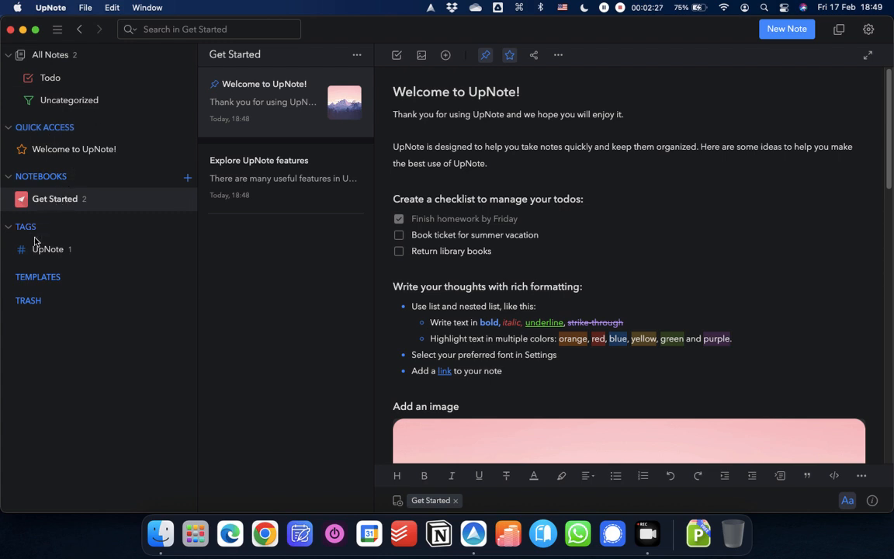
mouse_move(52, 273)
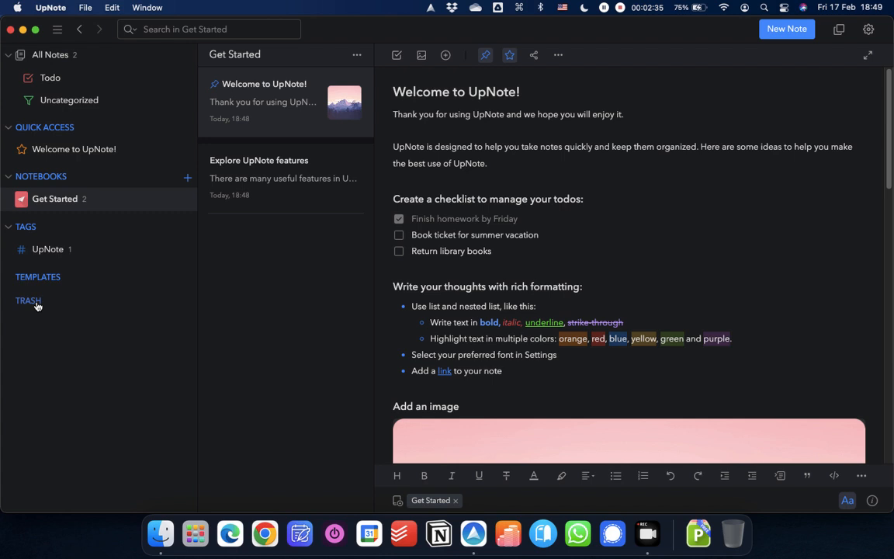
mouse_move(288, 132)
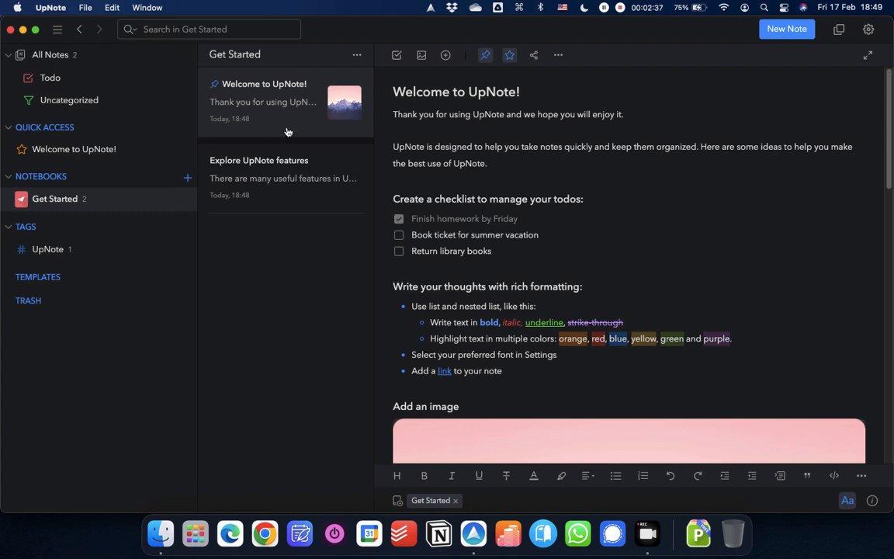
mouse_move(137, 204)
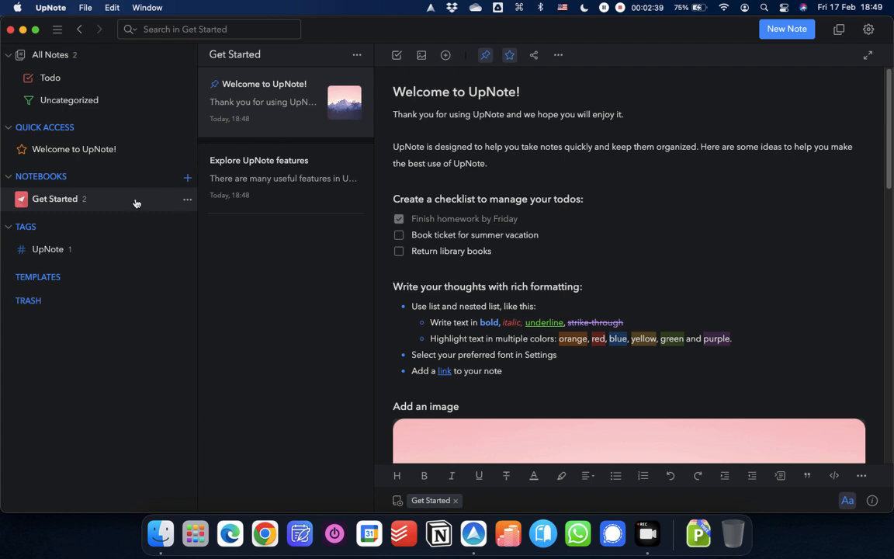
mouse_move(83, 202)
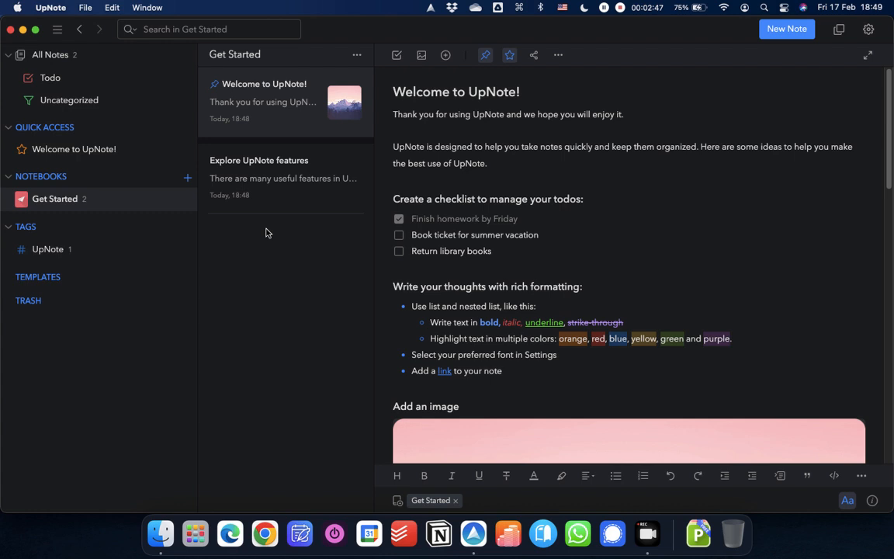
mouse_move(217, 93)
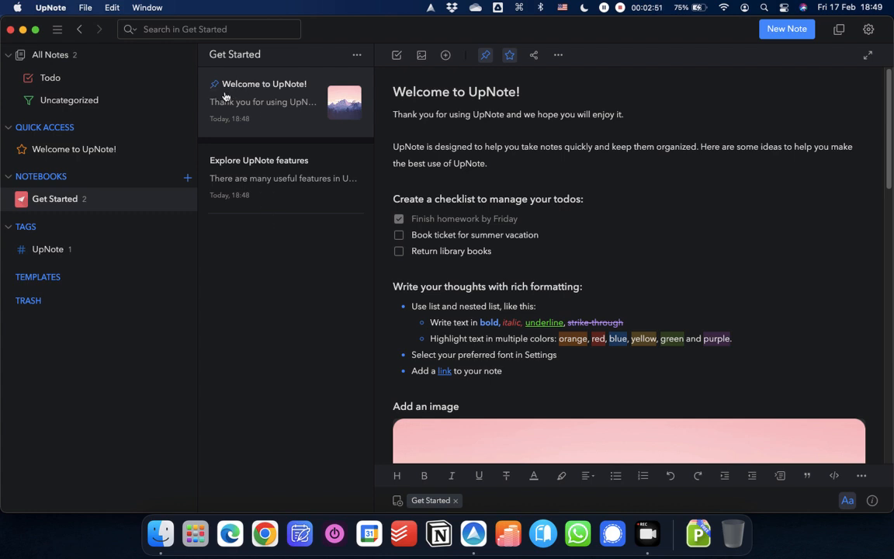
mouse_move(296, 142)
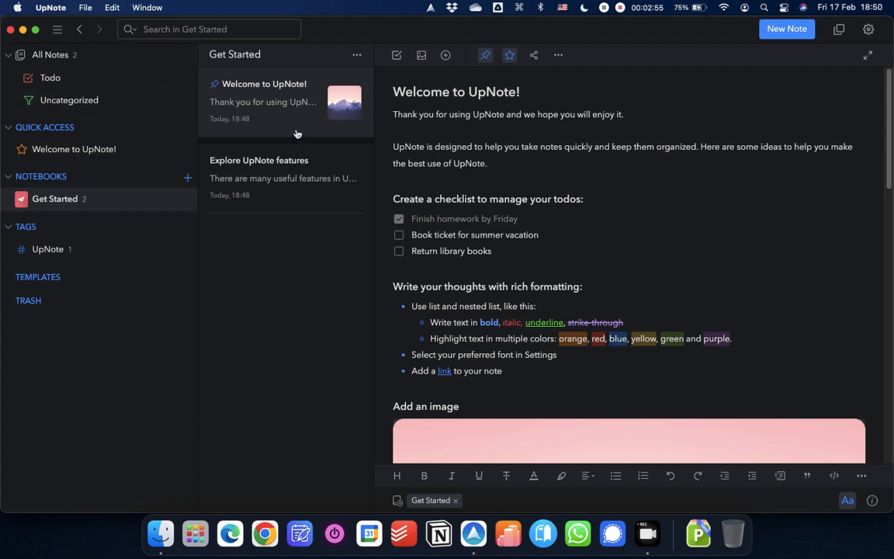
mouse_move(648, 176)
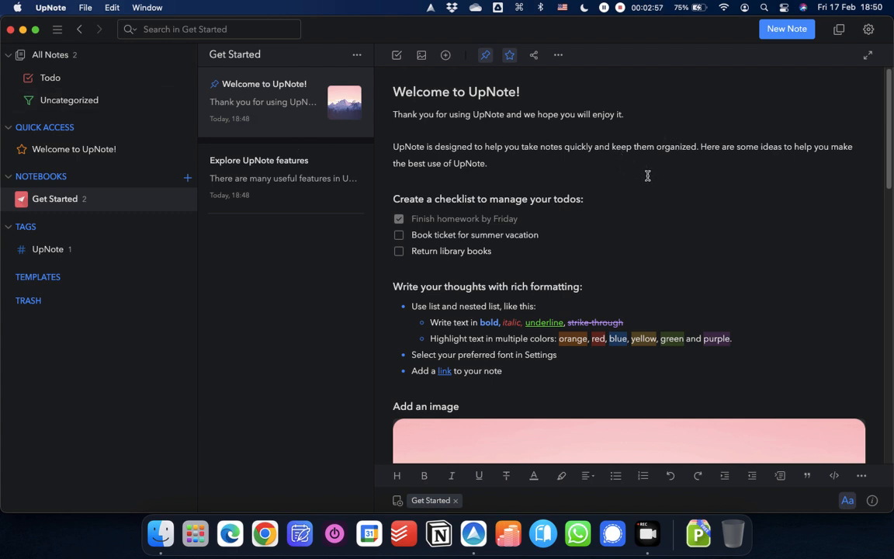
mouse_move(512, 182)
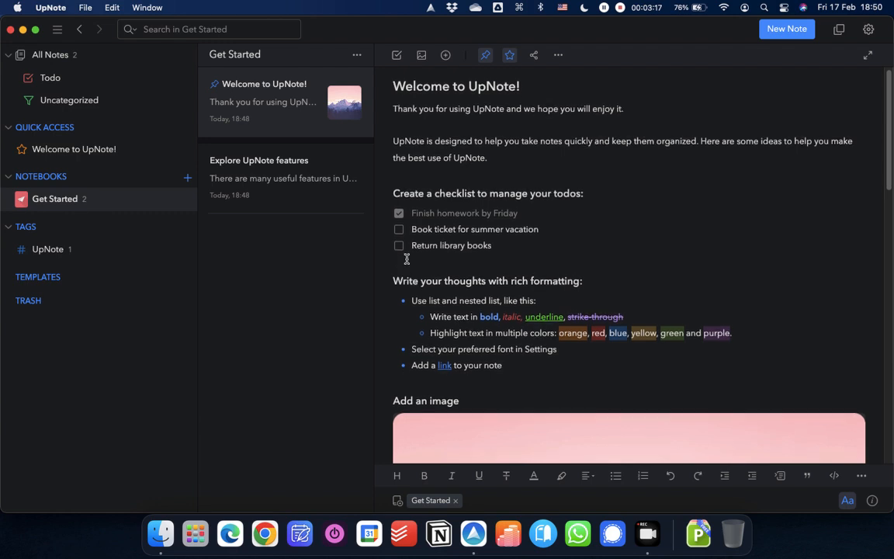
scroll("down", 3)
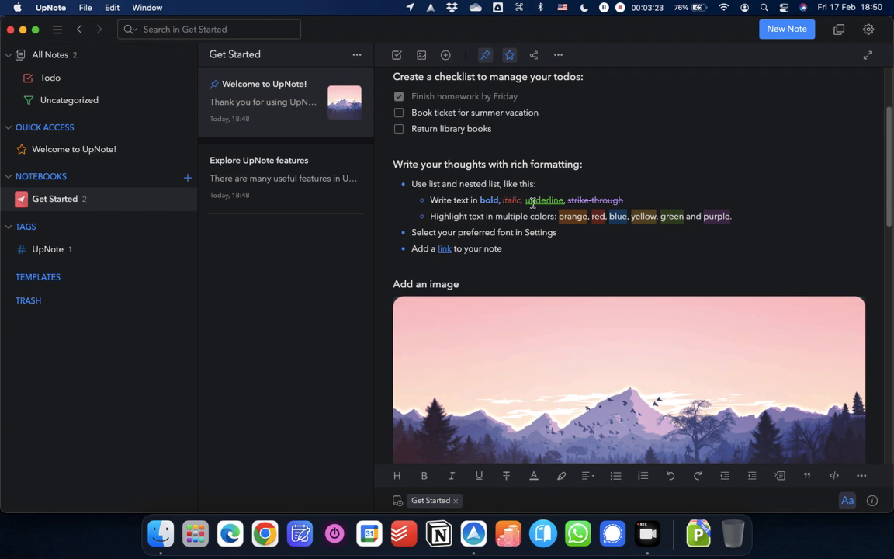
mouse_move(686, 215)
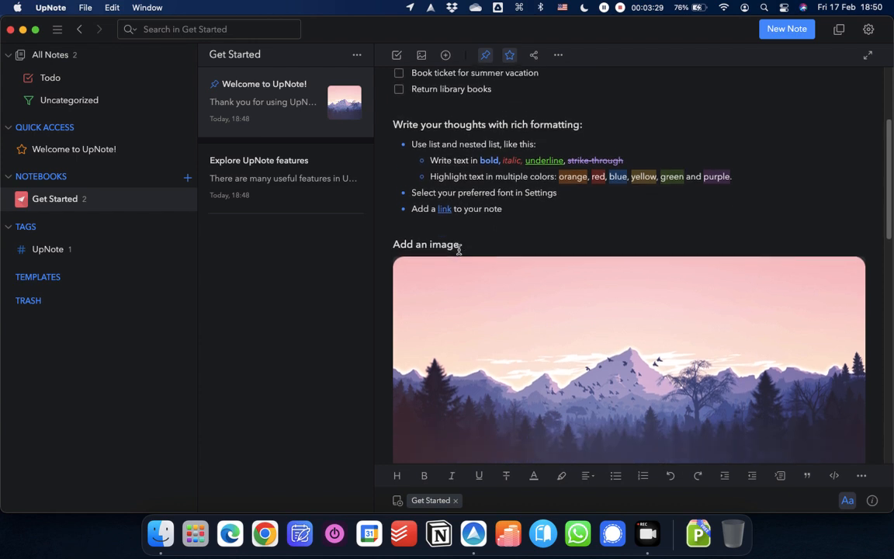
scroll("down", 3)
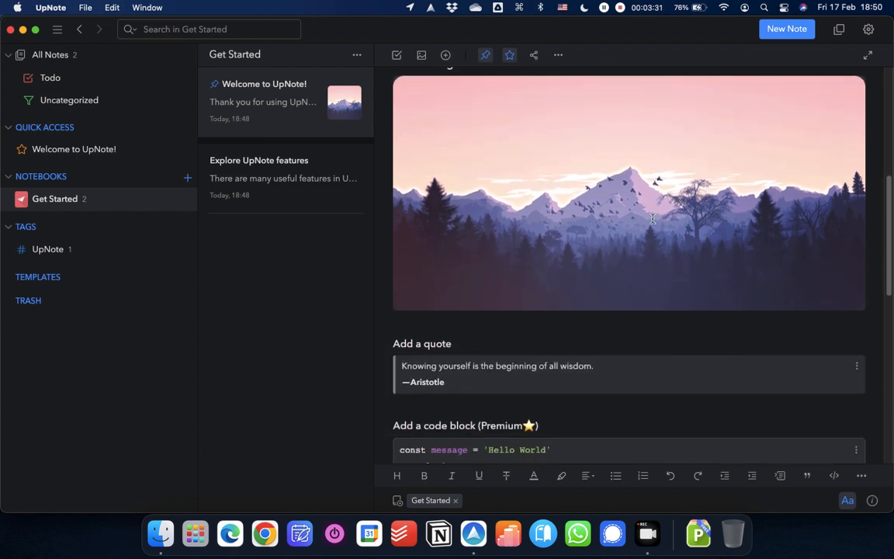
scroll("down", 3)
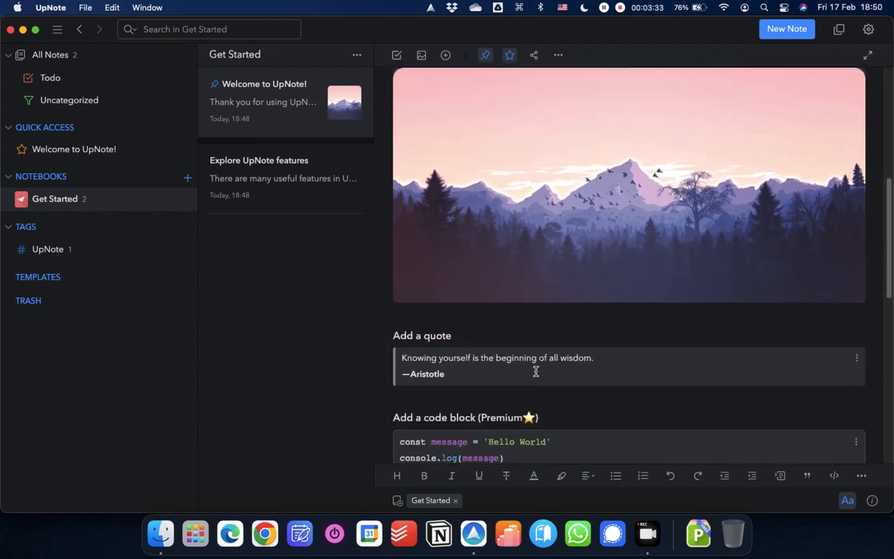
left_click(857, 358)
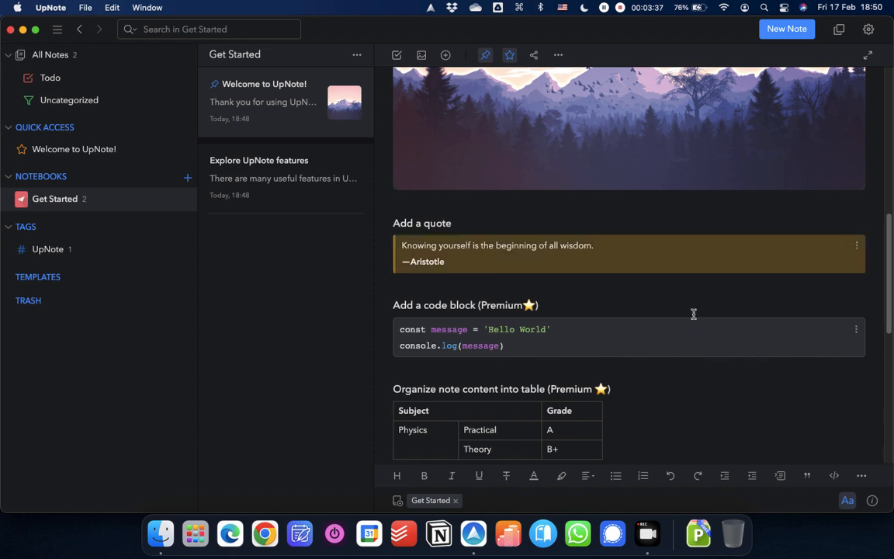
scroll("down", 3)
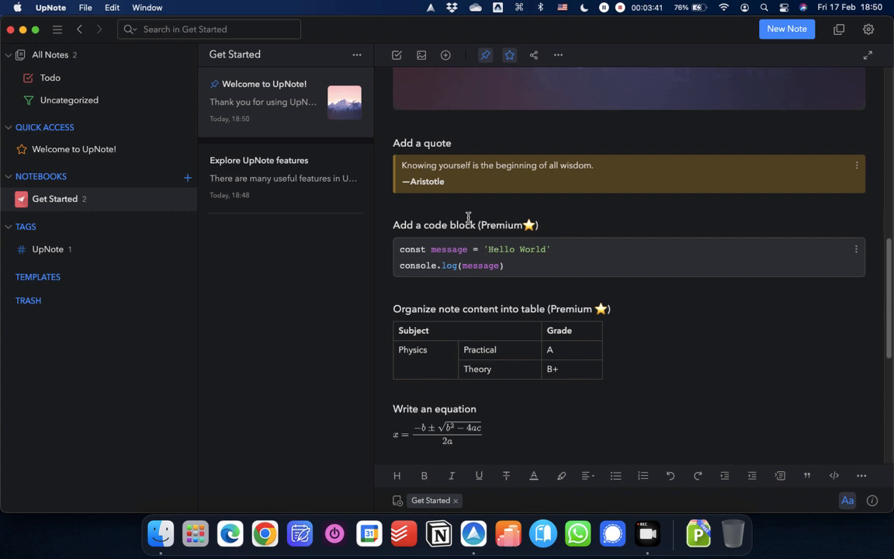
mouse_move(511, 230)
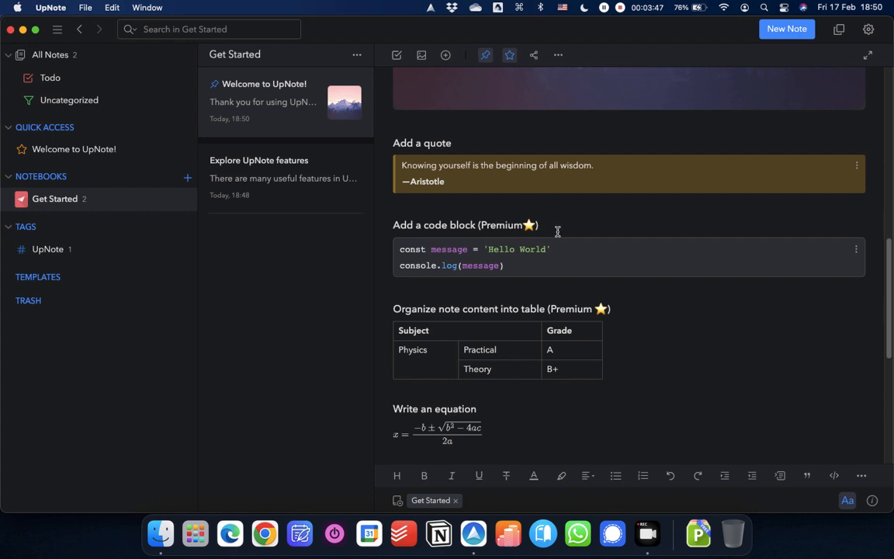
scroll("down", 3)
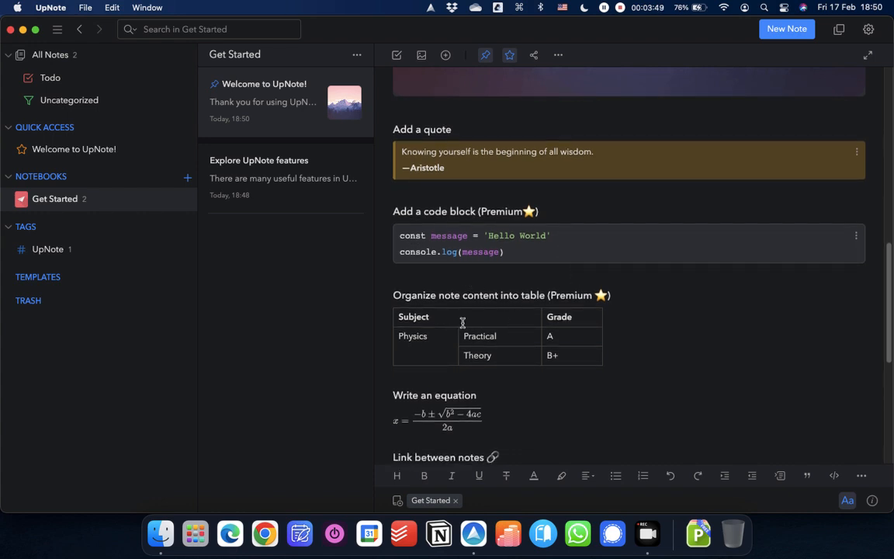
mouse_move(570, 341)
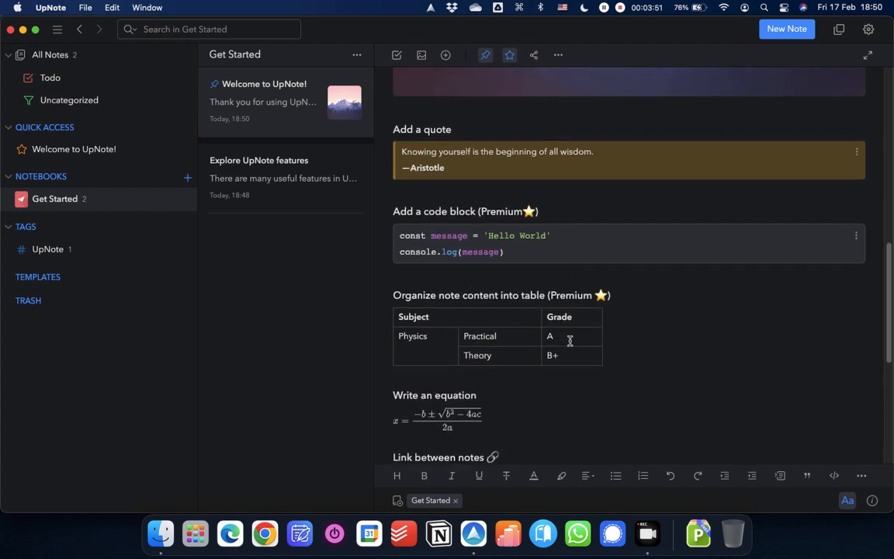
scroll("down", 3)
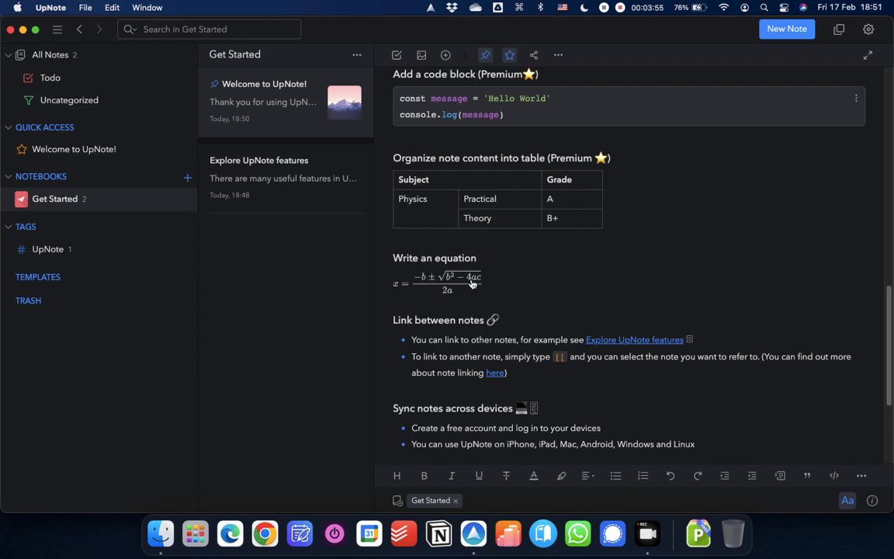
scroll("down", 3)
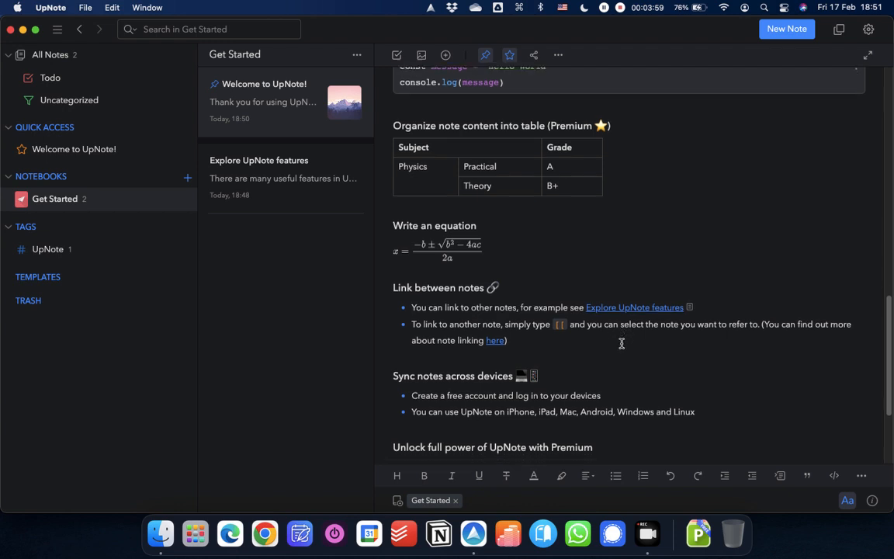
scroll("down", 3)
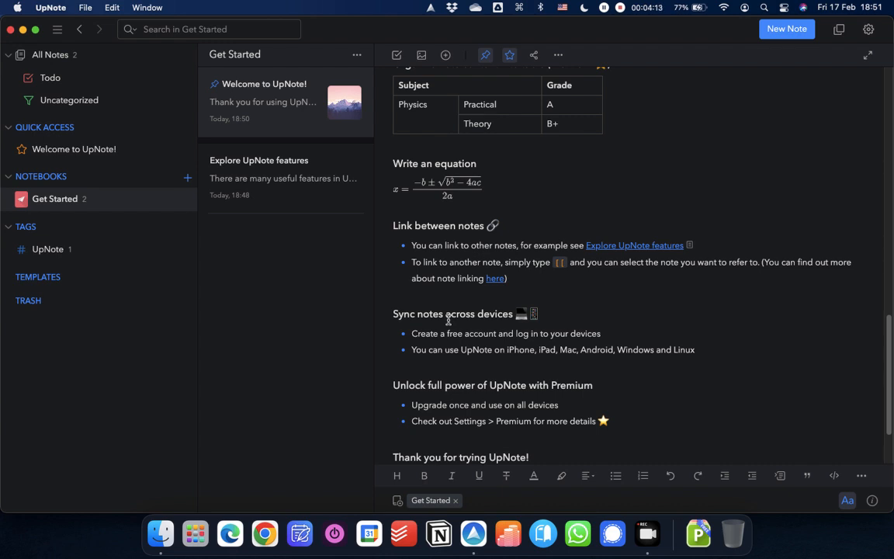
mouse_move(479, 400)
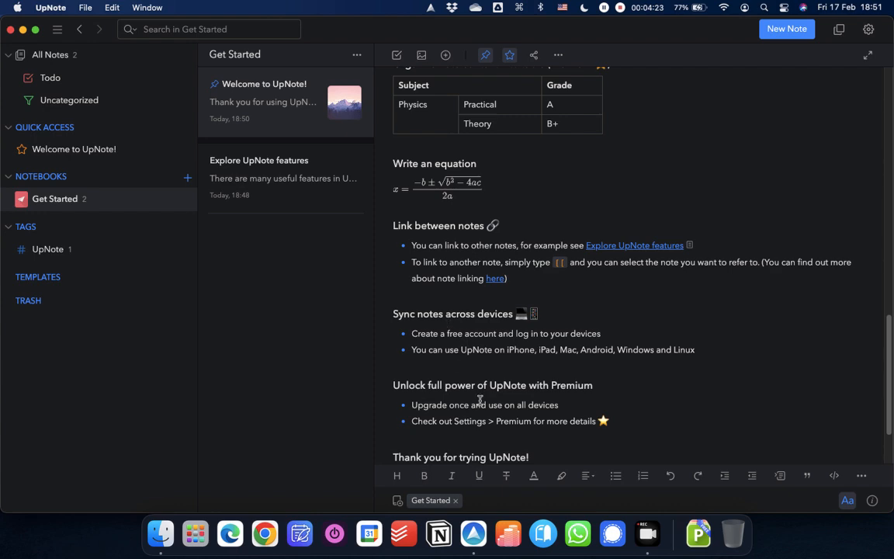
scroll("down", 3)
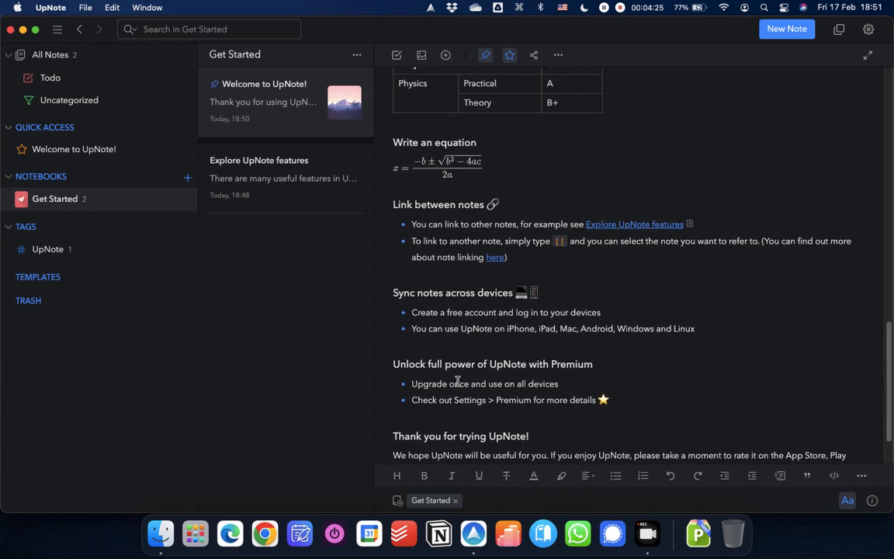
scroll("down", 3)
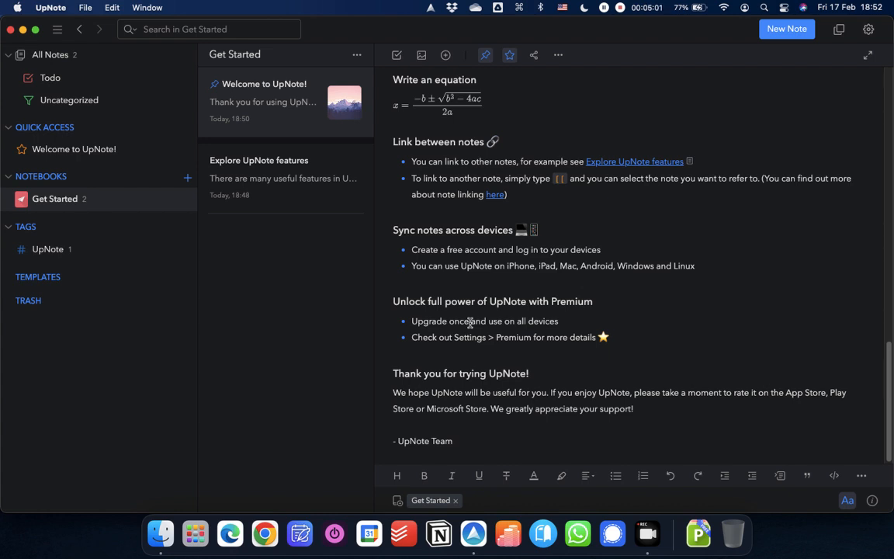
mouse_move(424, 332)
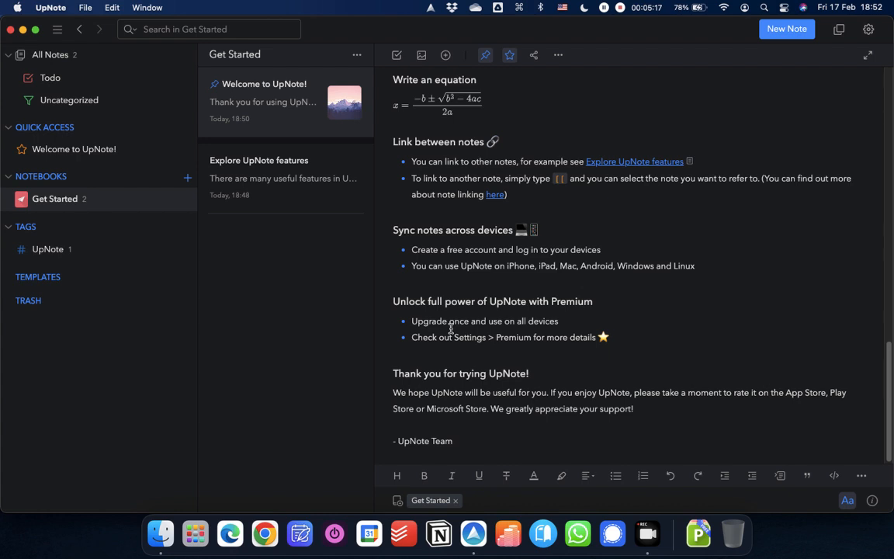
mouse_move(207, 185)
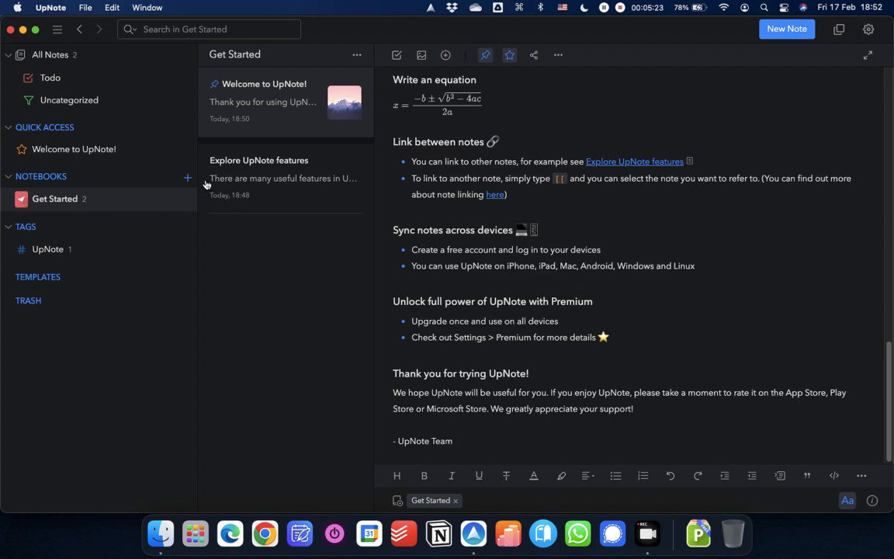
mouse_move(188, 179)
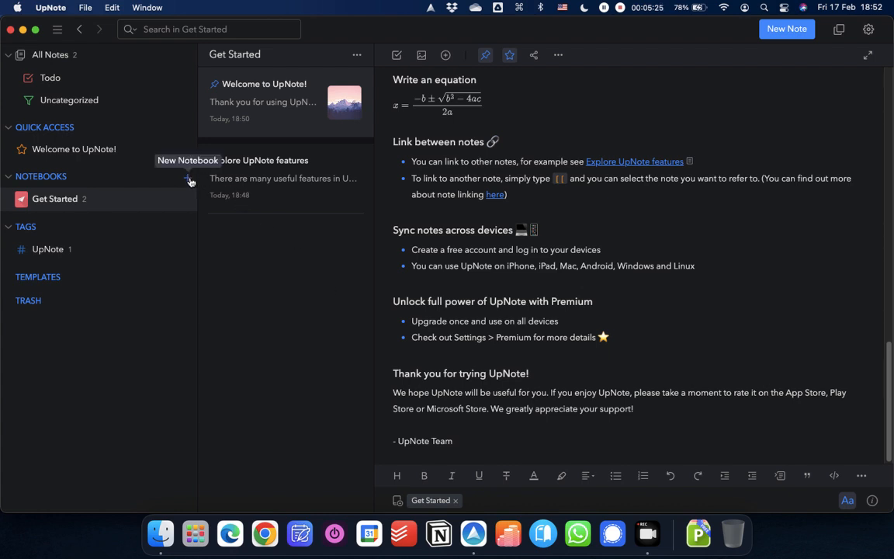
mouse_move(84, 183)
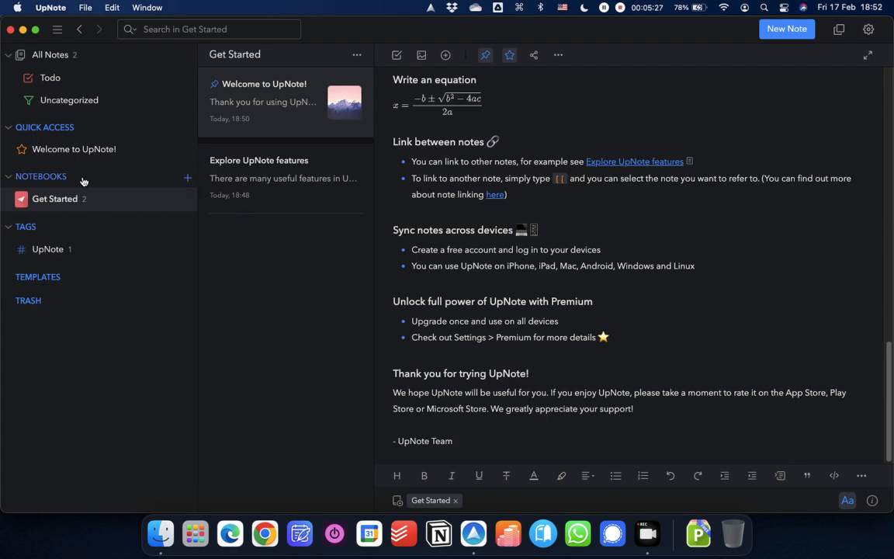
mouse_move(188, 178)
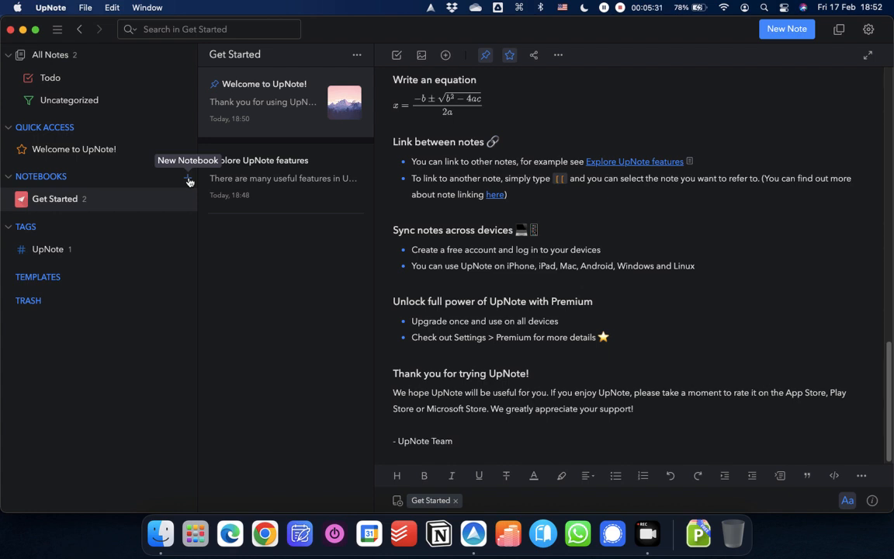
mouse_move(117, 182)
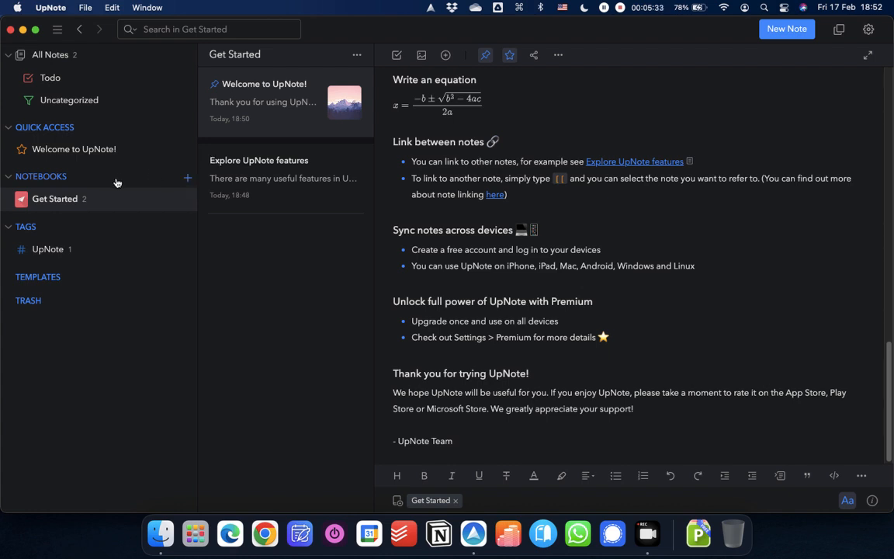
mouse_move(189, 204)
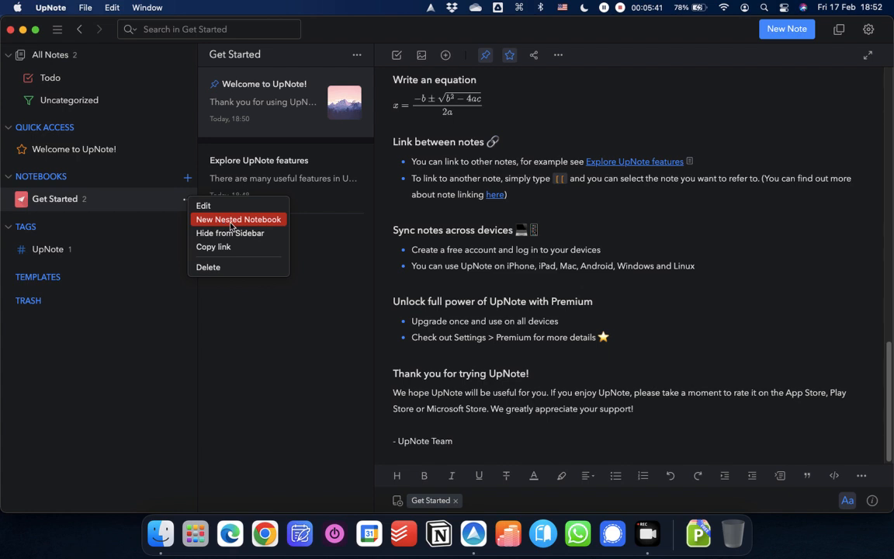
mouse_move(294, 370)
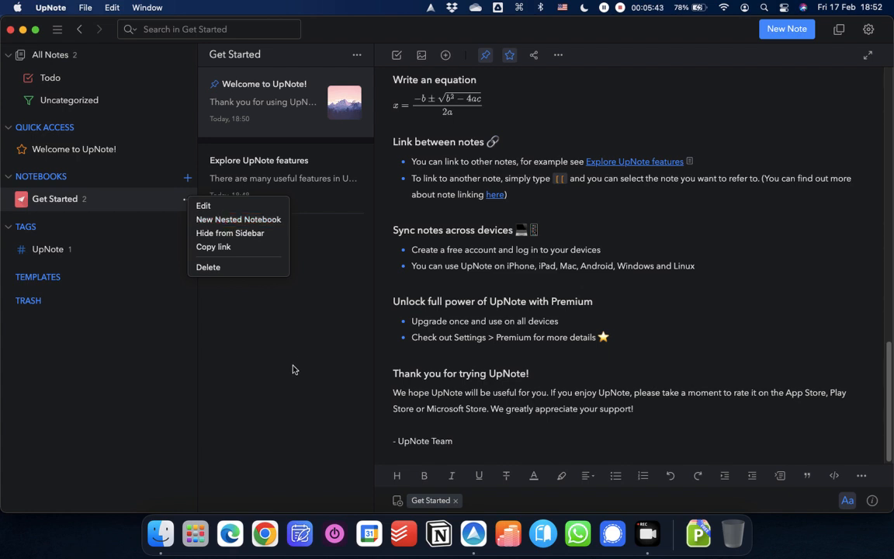
left_click(254, 341)
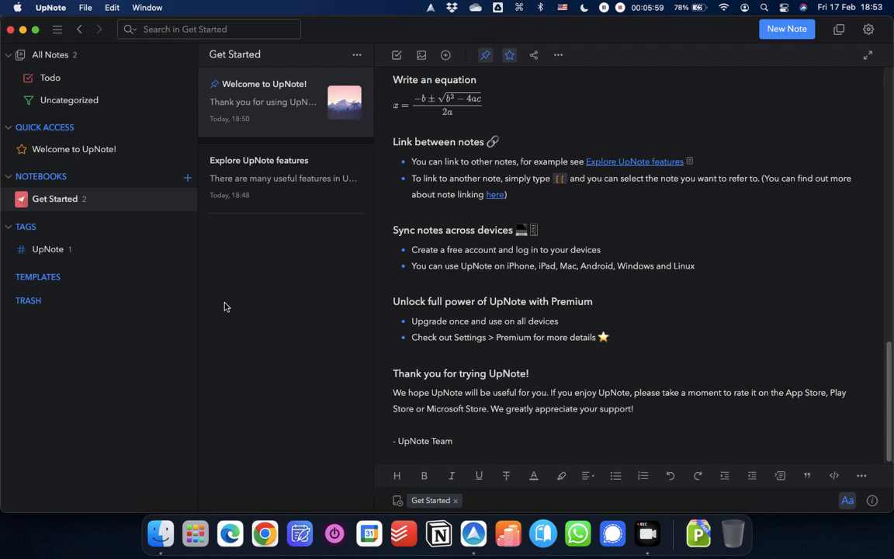
mouse_move(184, 178)
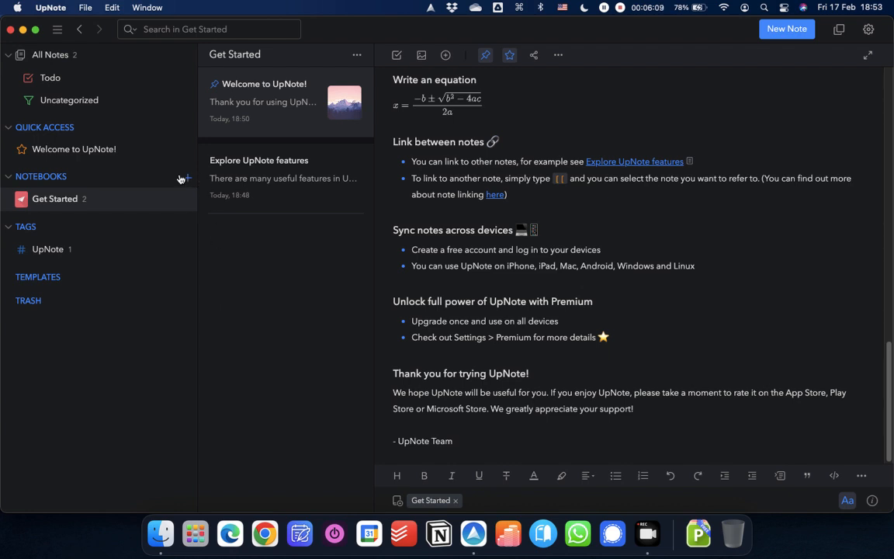
mouse_move(184, 179)
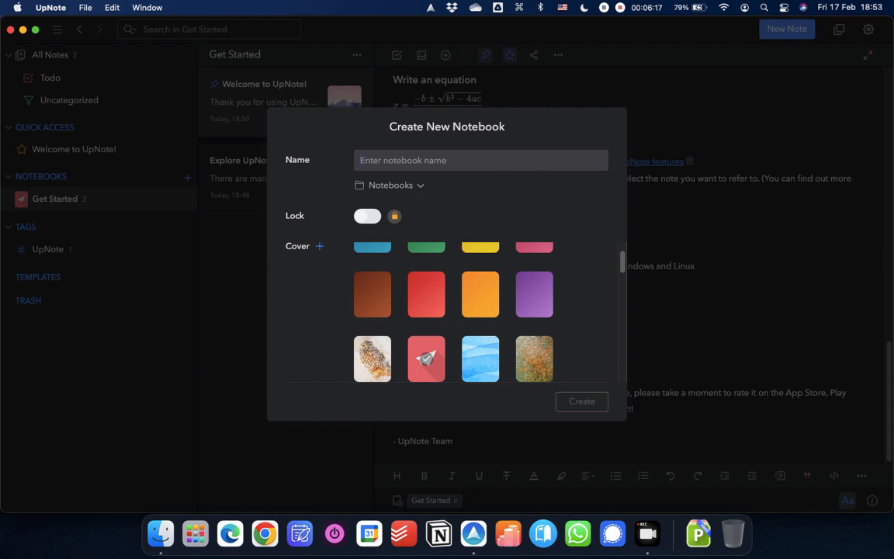
Name the new notebook 'Personal' and scroll through the cover choices.
type("Personal")
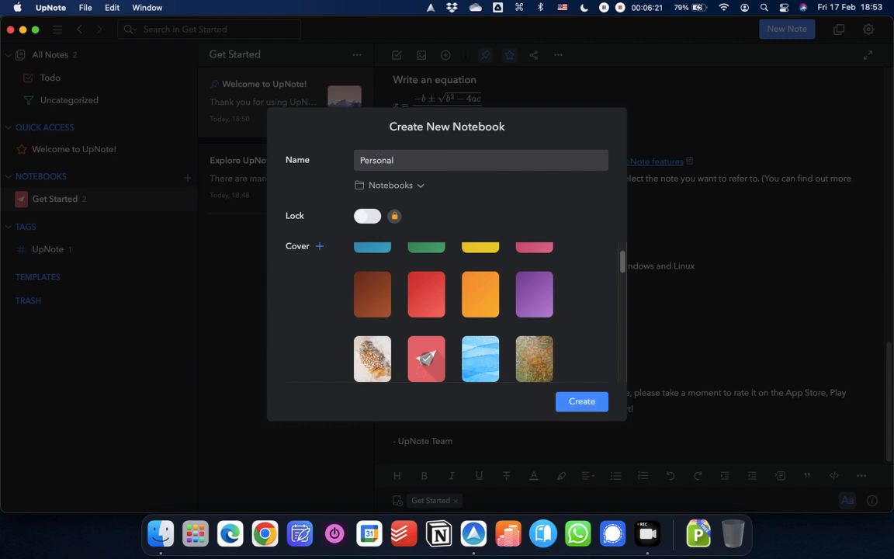
left_click(391, 185)
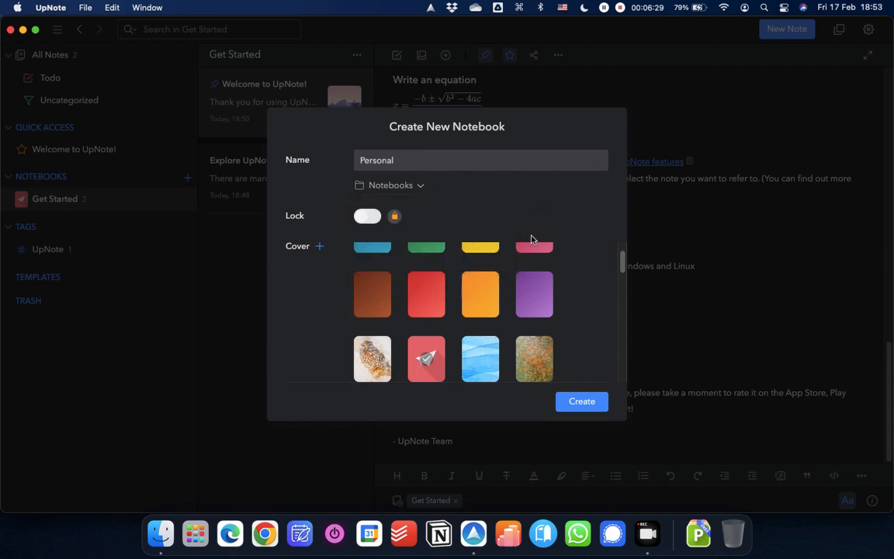
mouse_move(364, 314)
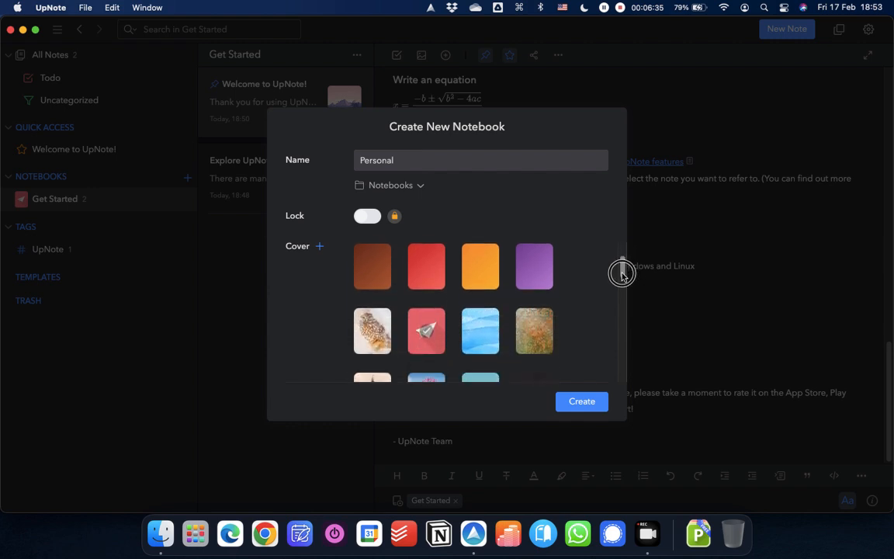
scroll("down", 3)
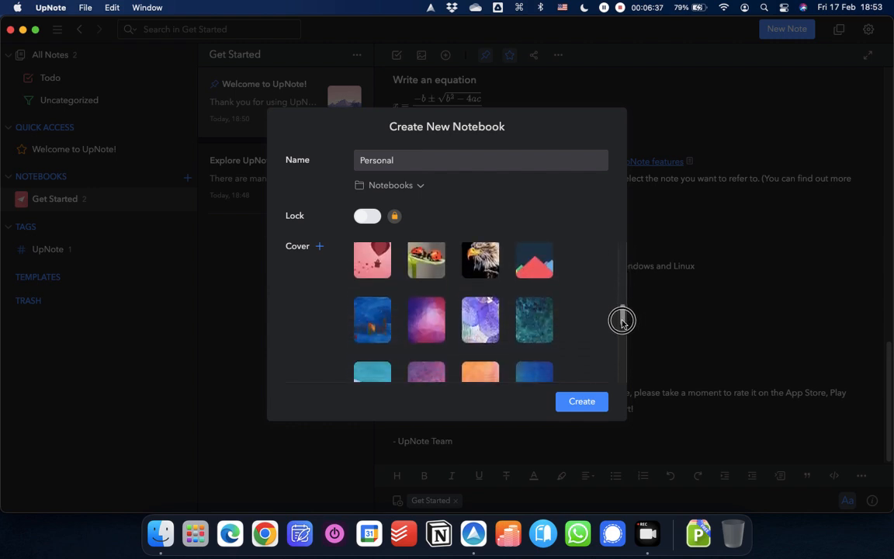
scroll("down", 3)
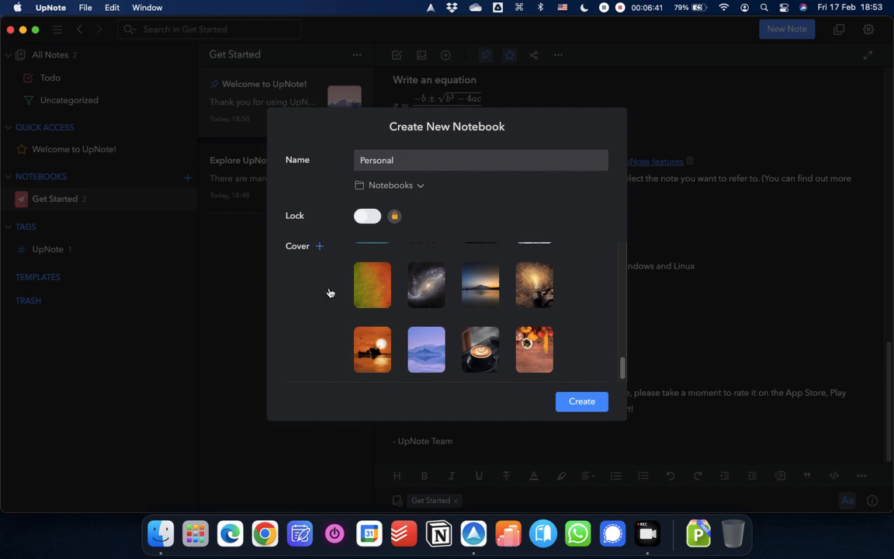
Browse for a custom cover image, then cancel the file picker without choosing one.
left_click(319, 246)
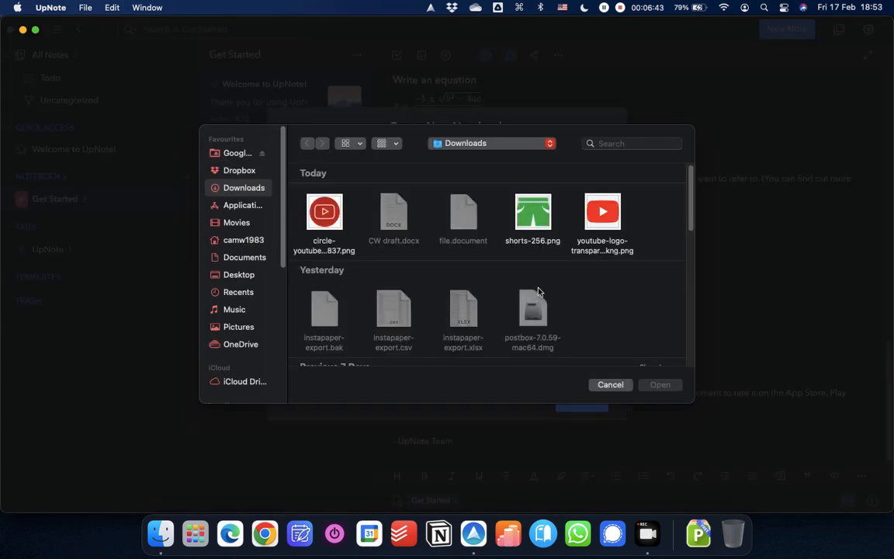
left_click(656, 174)
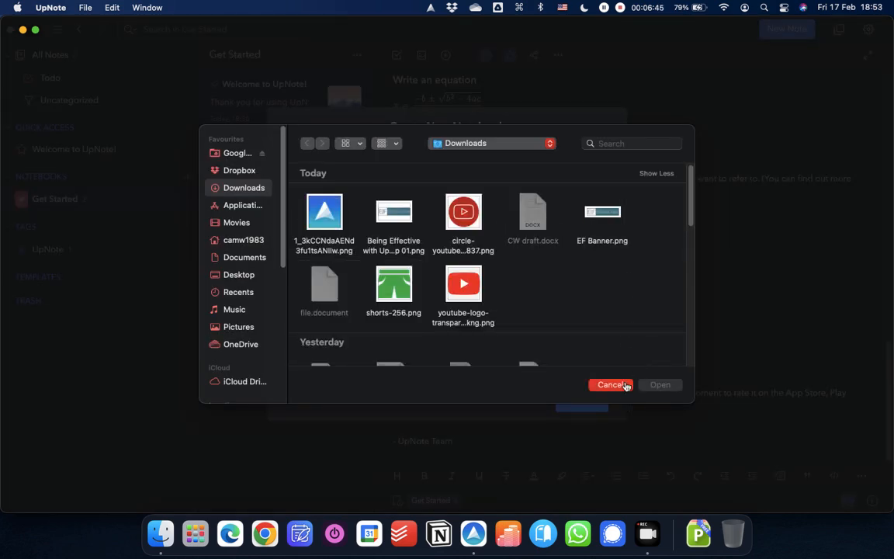
left_click(612, 385)
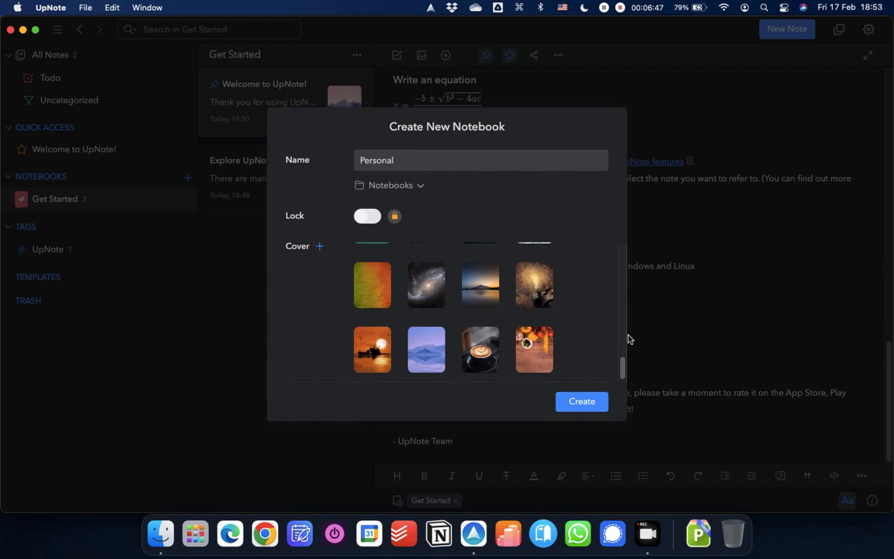
Pick the purple cover swatch and create the 'Personal' notebook.
scroll("up", 3)
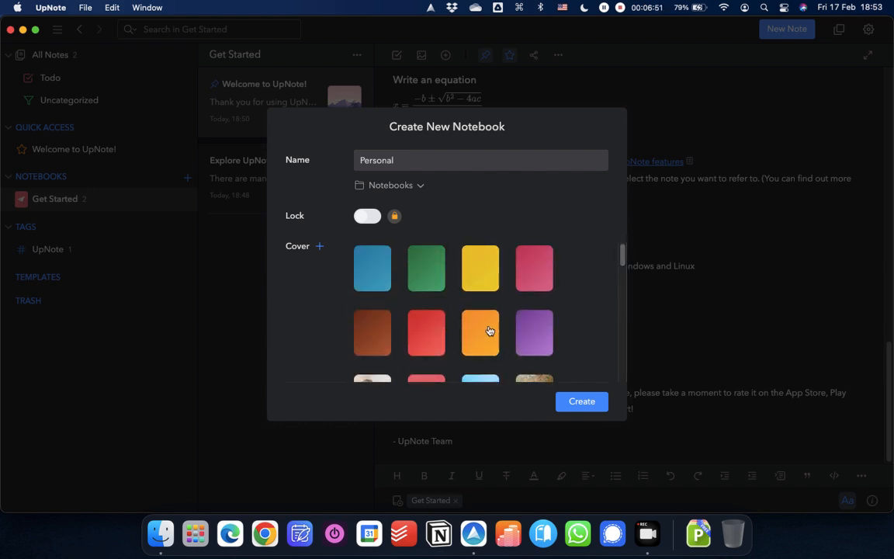
left_click(535, 332)
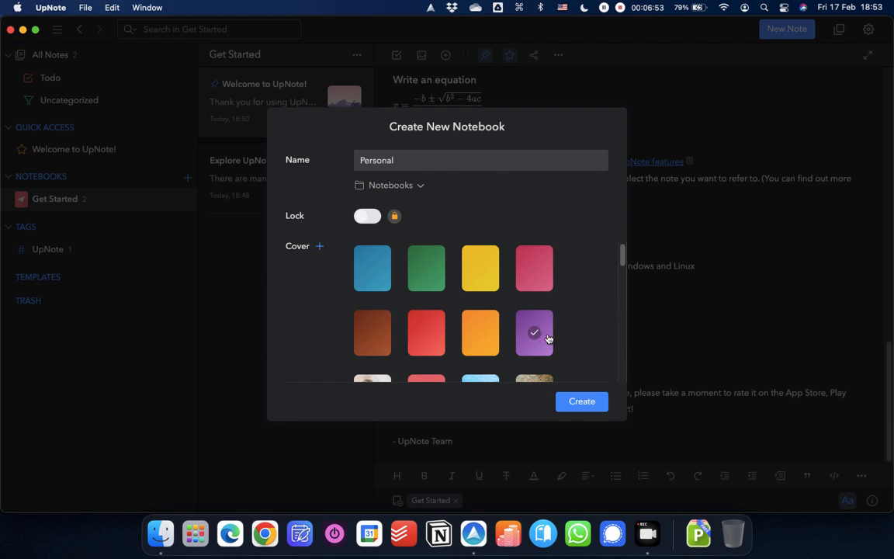
scroll("down", 3)
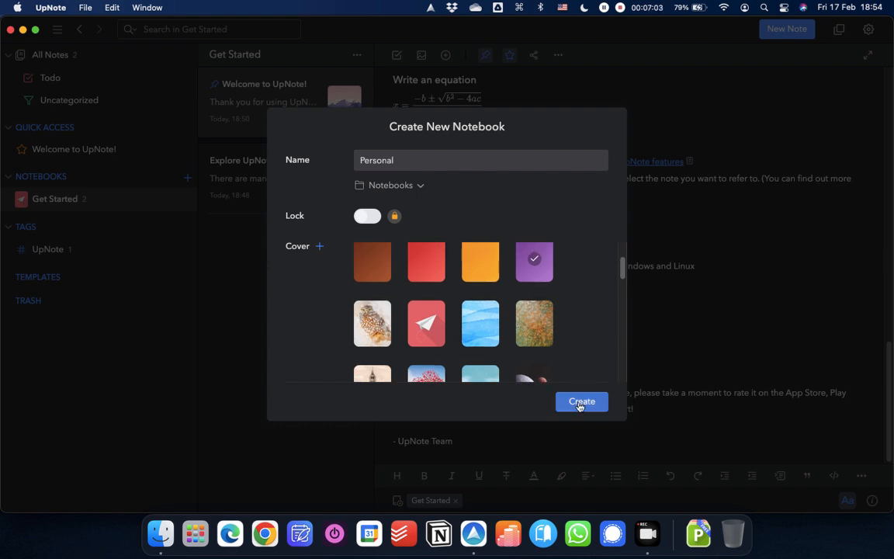
left_click(581, 401)
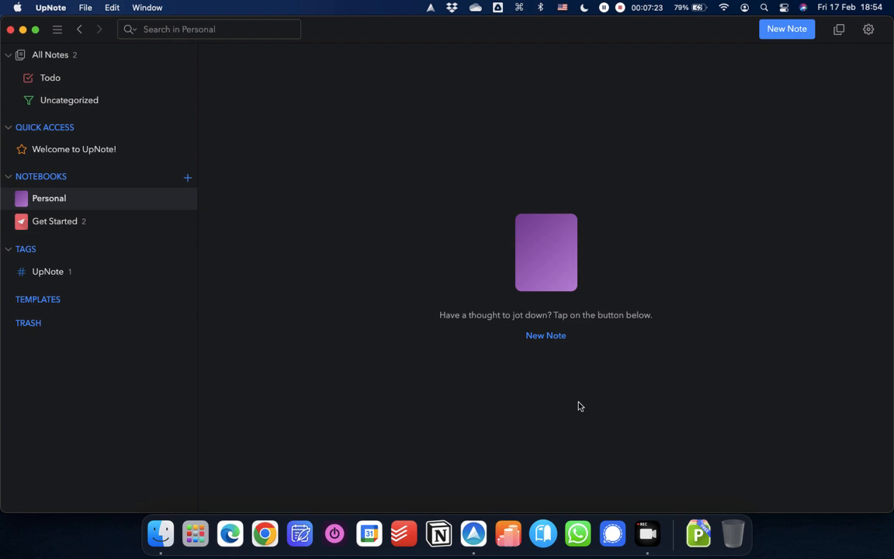
mouse_move(786, 29)
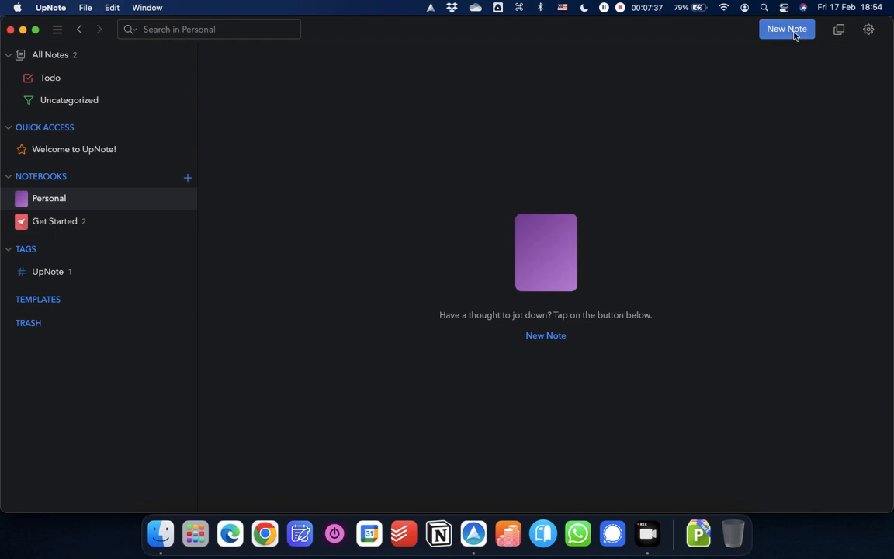
Add a new note in Personal titled 'My first note'.
left_click(787, 29)
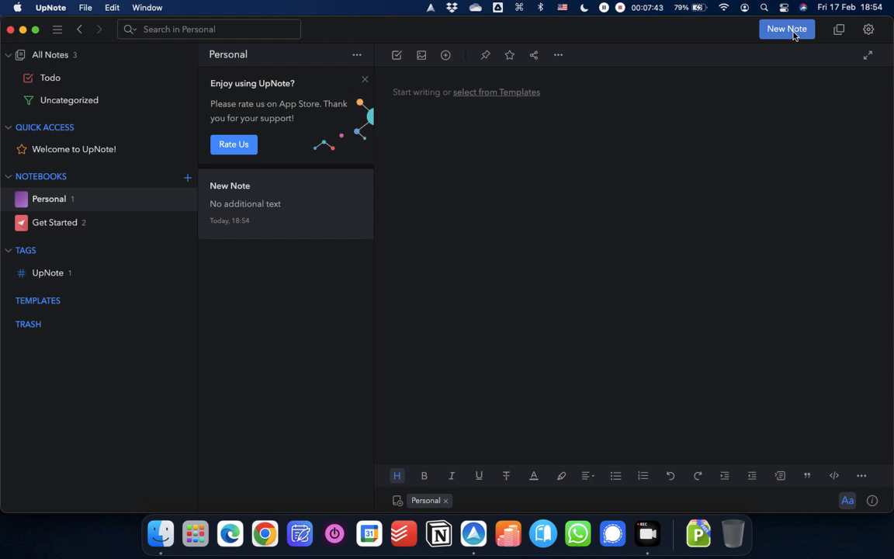
type("My first no")
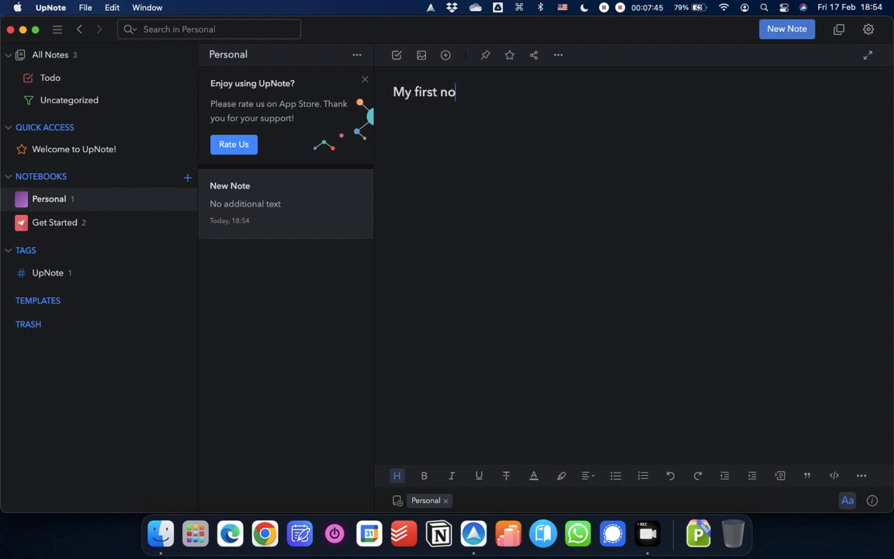
type("te")
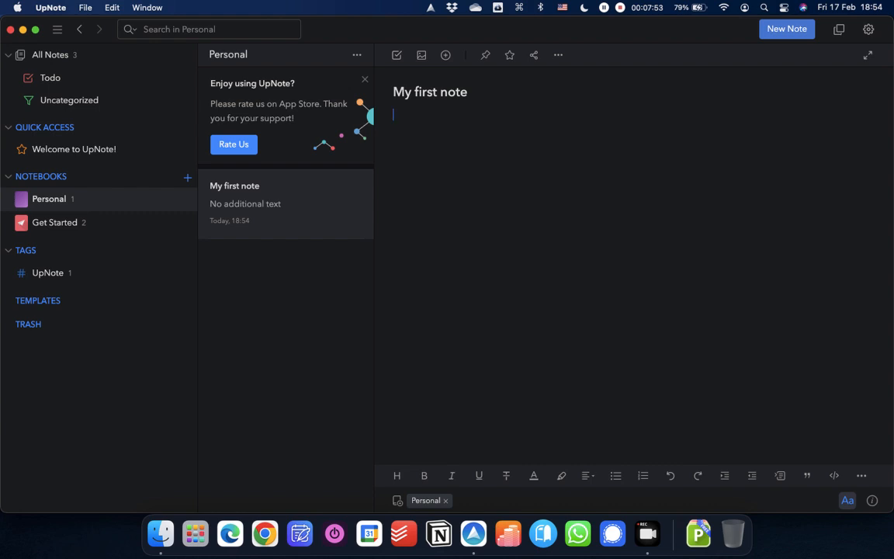
mouse_move(598, 39)
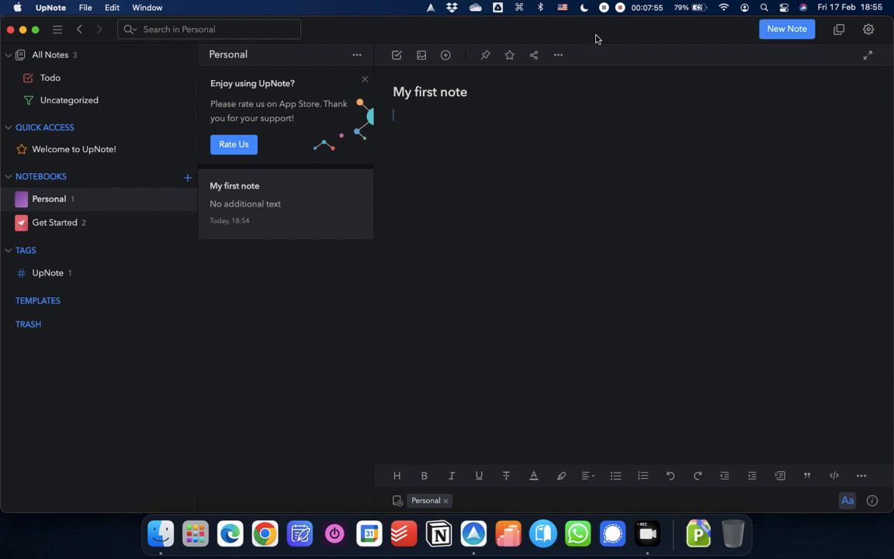
Close the 'Enjoy using UpNote?' rating banner in the notes list.
left_click(365, 79)
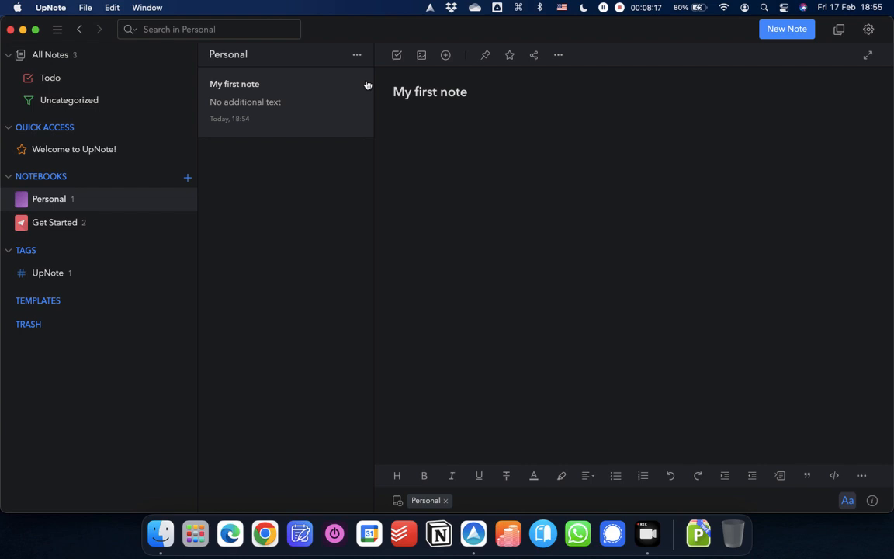
mouse_move(368, 126)
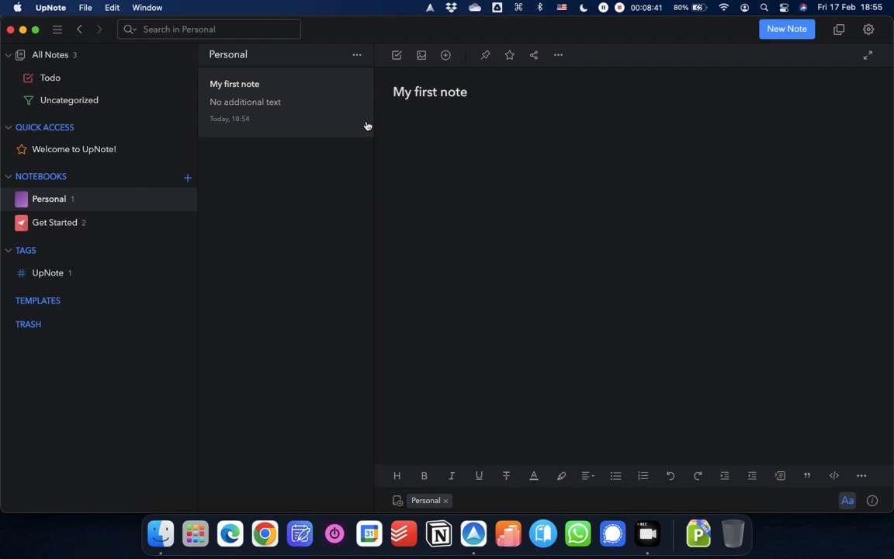
mouse_move(647, 534)
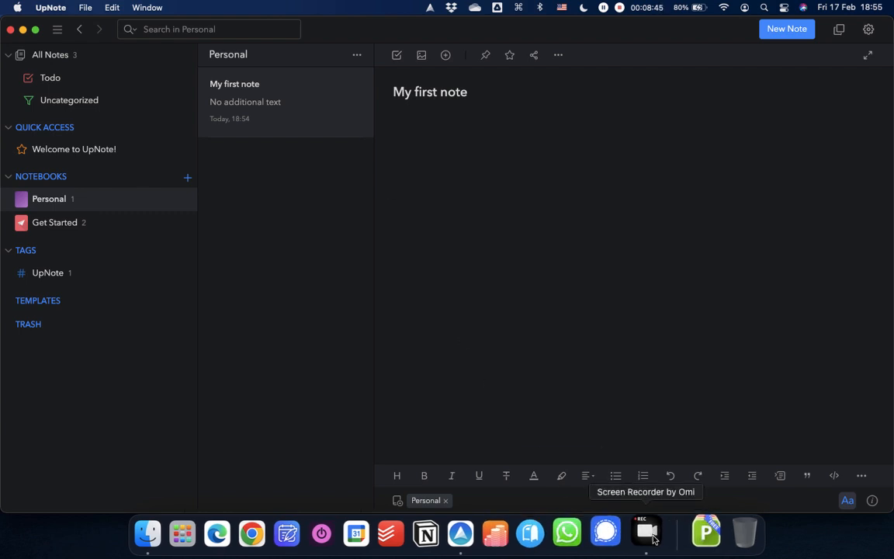